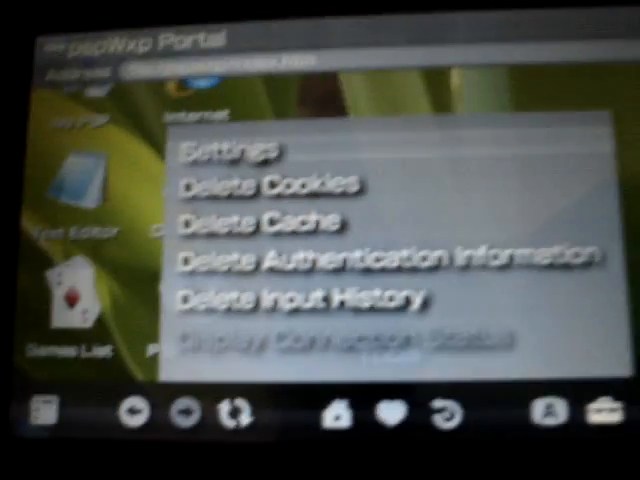
- Bring up the browser's settings categories list from the Tools menu
click(232, 152)
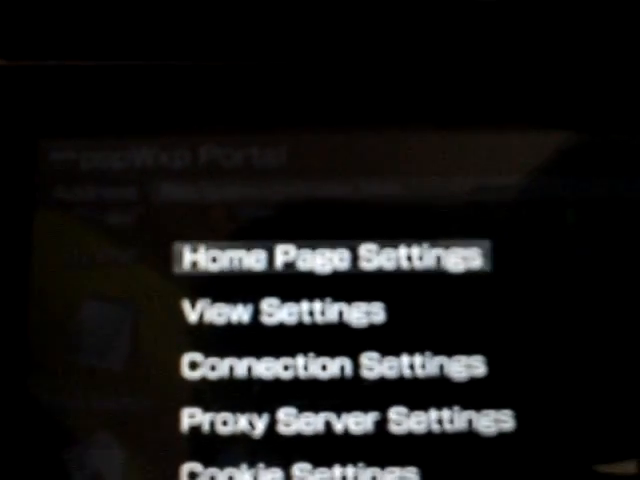
- Show Home Page Settings with address file:/pspwxp/index.htm
click(334, 258)
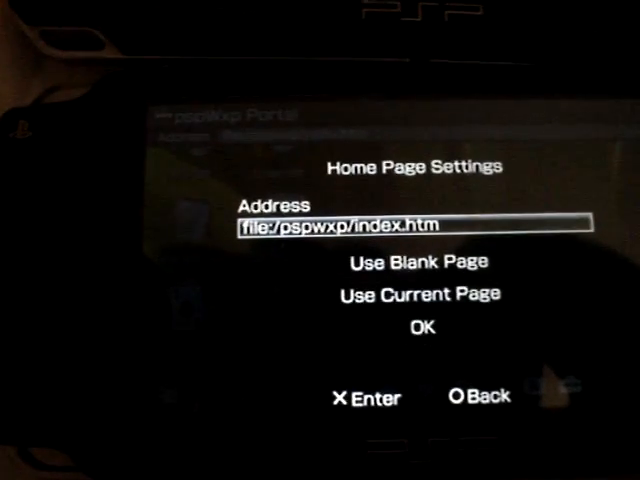